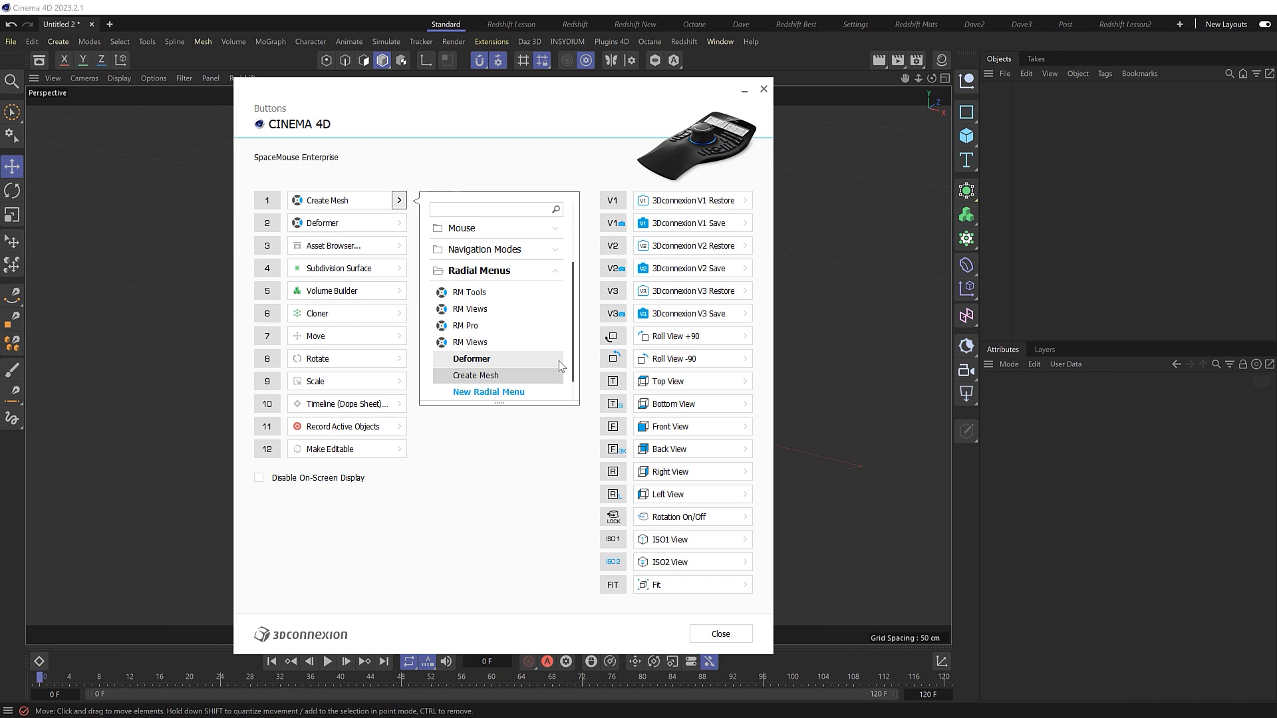
Add Text, Sphere, Cube and a Bend deformer to the scene via SpaceMouse radial menus.
{"action": "left_click", "coordinate": [719, 634]}
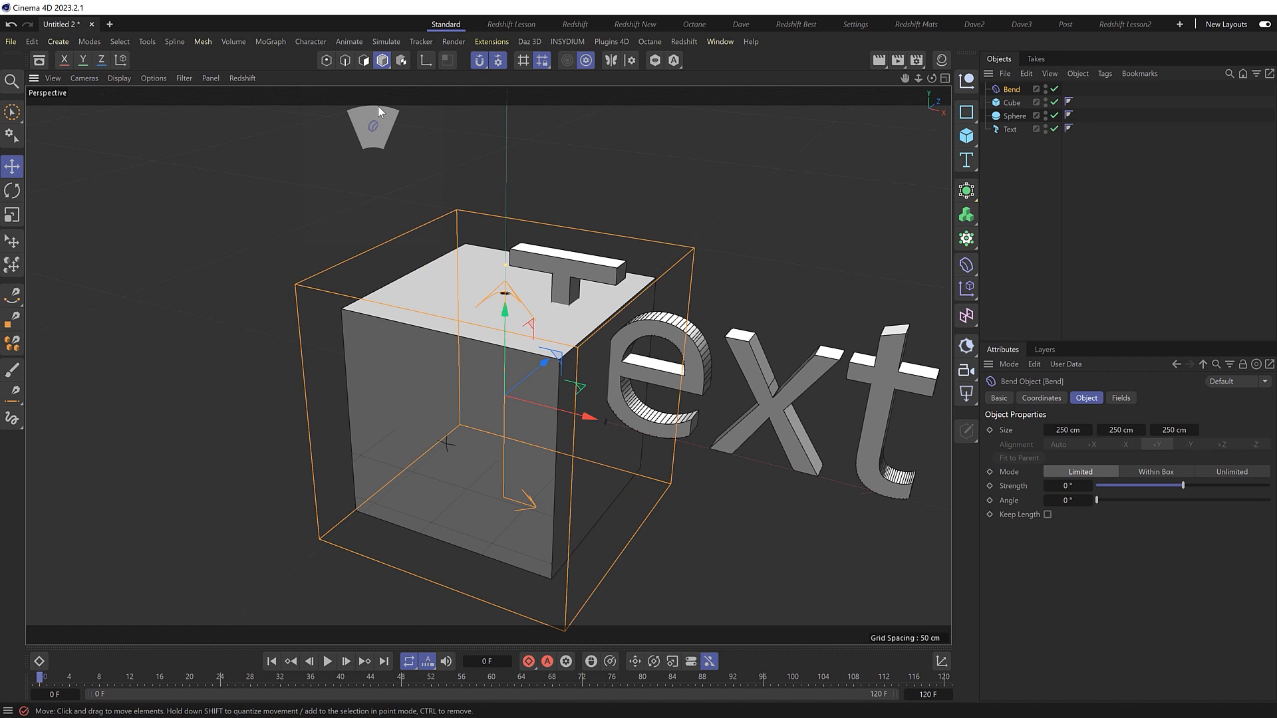